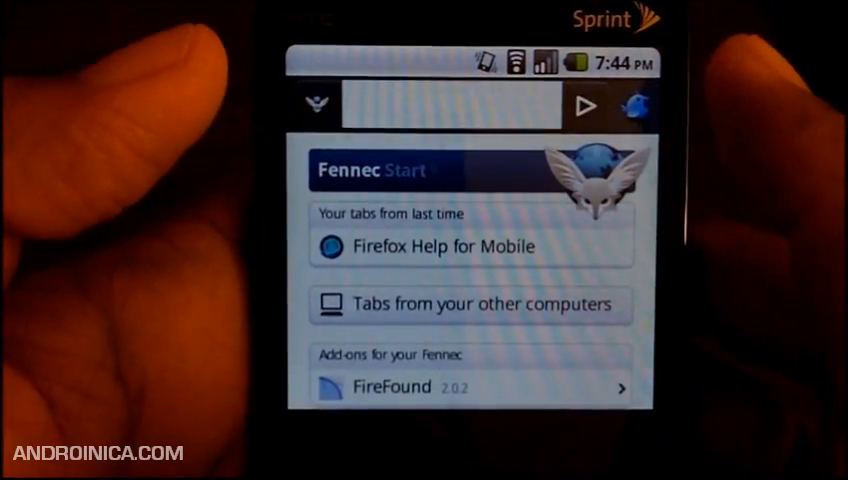
# Show the Awesomebar history list and reach 'See all bookmarks'
pyautogui.click(444, 104)
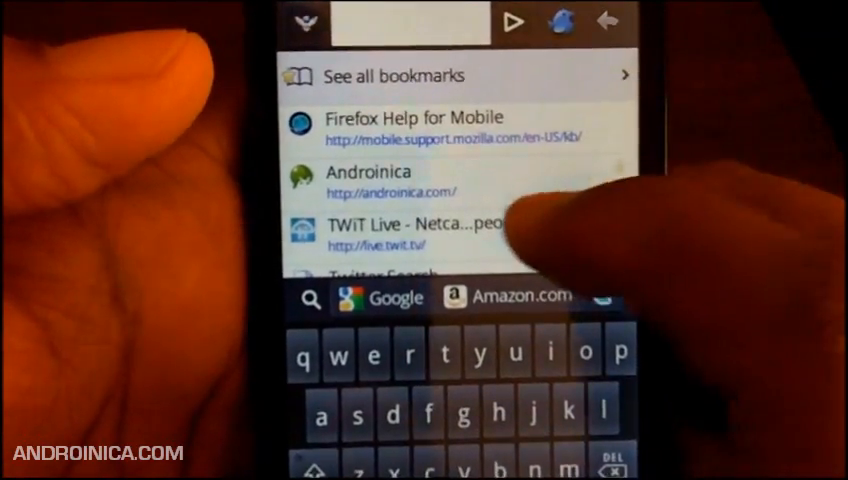
pyautogui.scroll(-3)
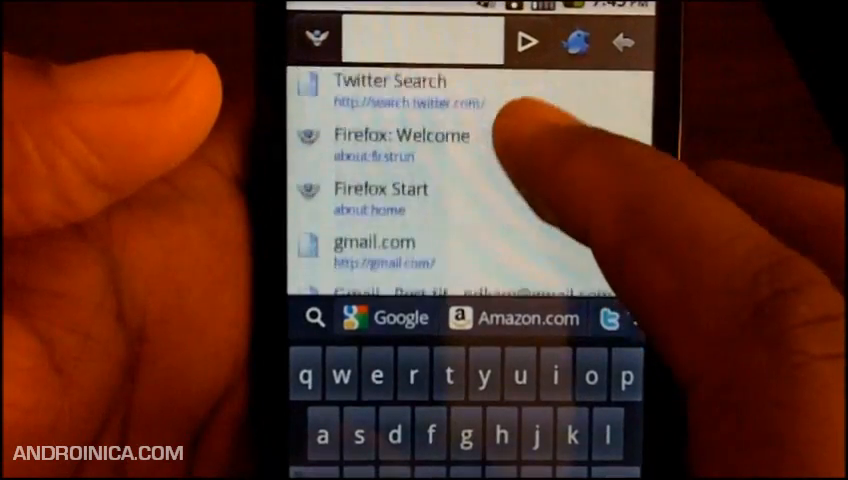
pyautogui.scroll(-3)
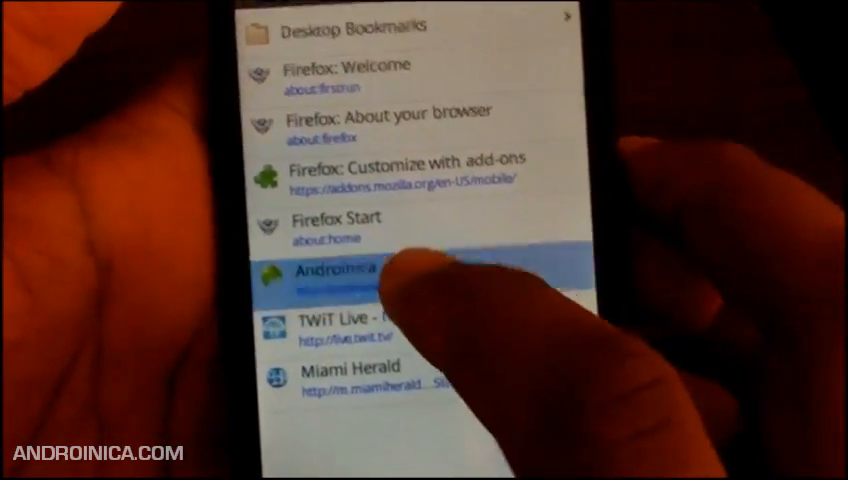
# Load the Androinica site from its bookmarks entry
pyautogui.click(350, 276)
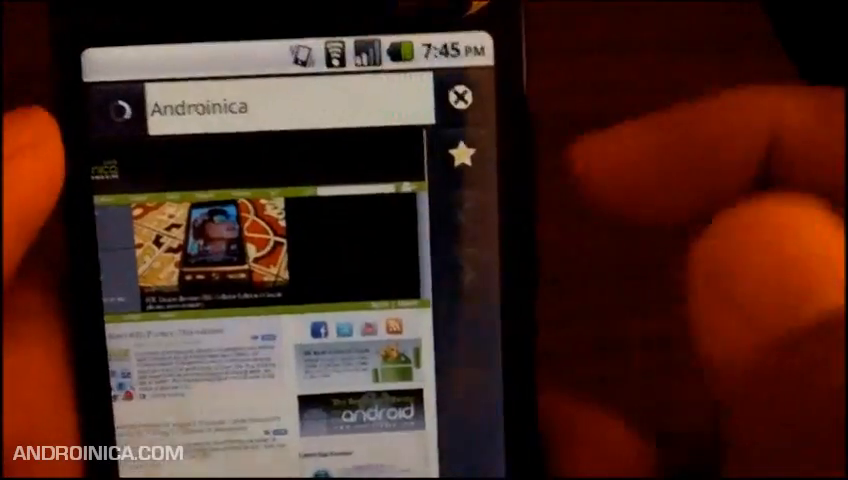
# Star the Androinica page and save the bookmark with the tag 'android'
pyautogui.click(460, 156)
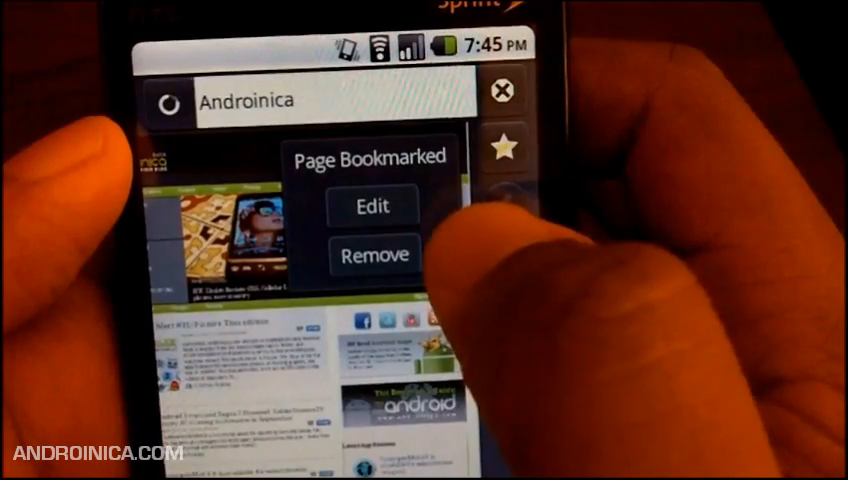
pyautogui.click(372, 204)
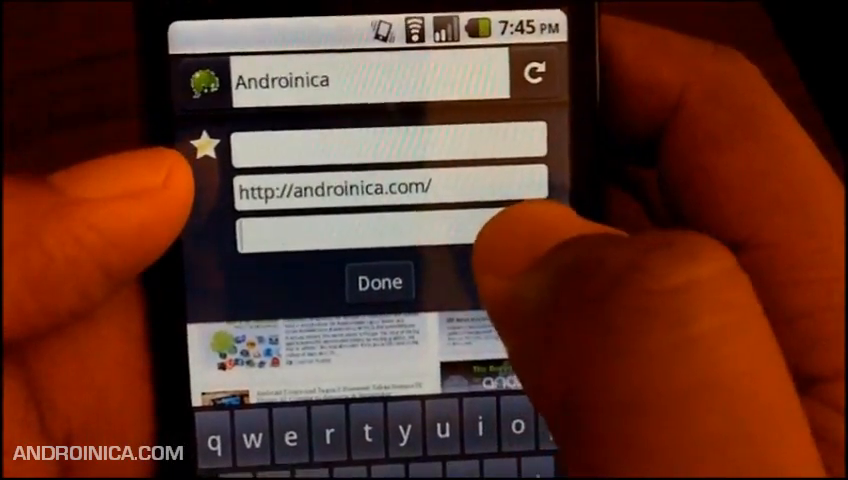
pyautogui.write('android')
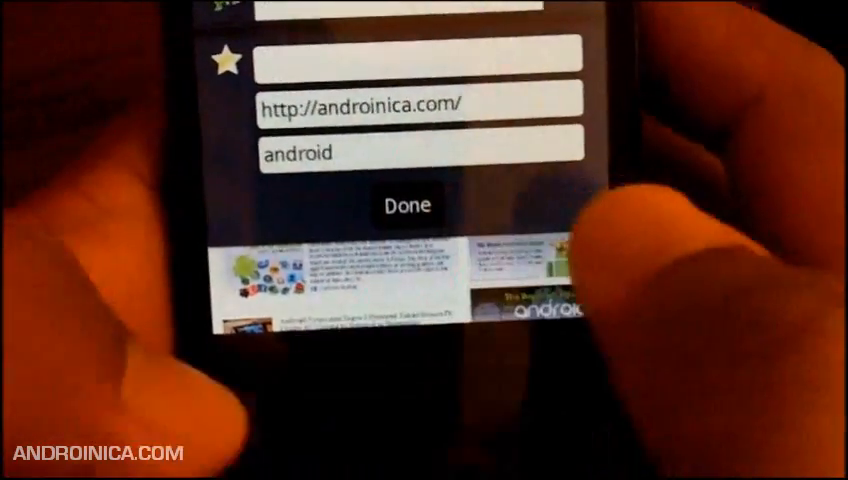
pyautogui.click(408, 204)
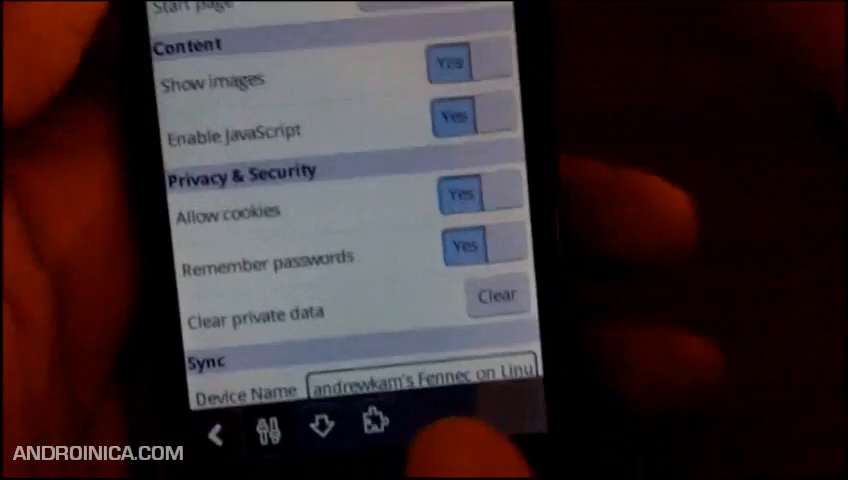
# Scroll the sidebar down to the Add-ons icon showing Your Add-ons
pyautogui.scroll(-3)
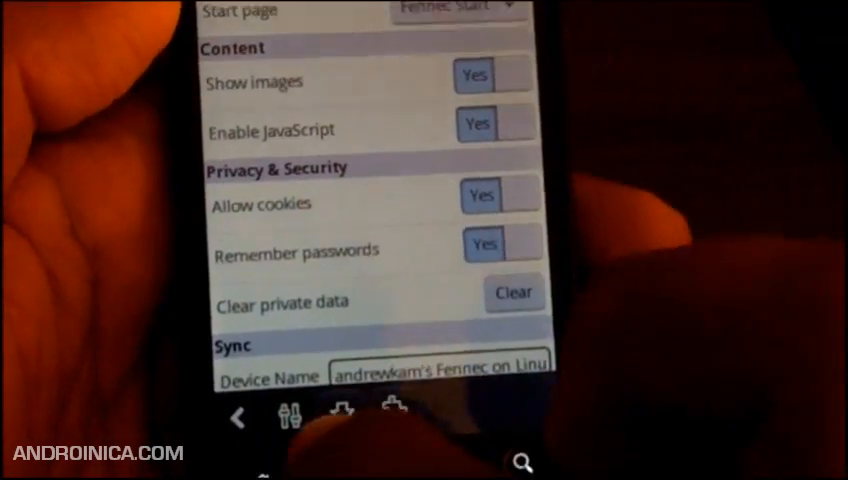
pyautogui.scroll(-3)
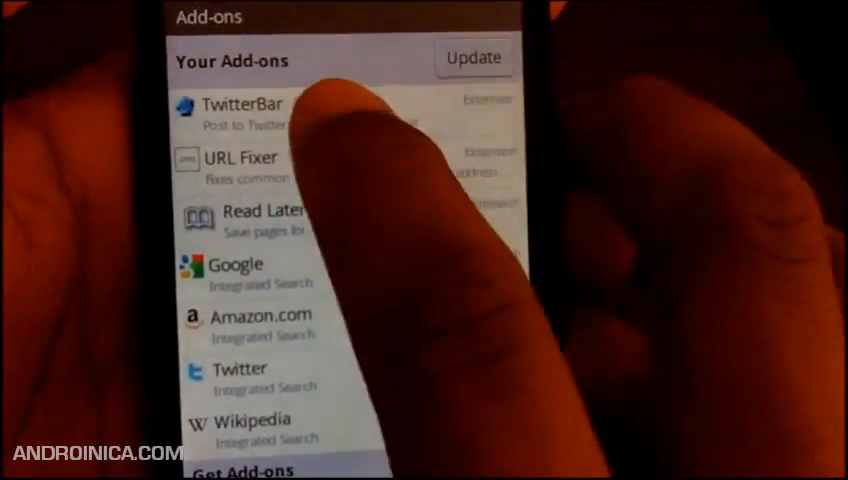
# Select the current URL in the address bar so 'testing fennec' replaces it
pyautogui.click(250, 104)
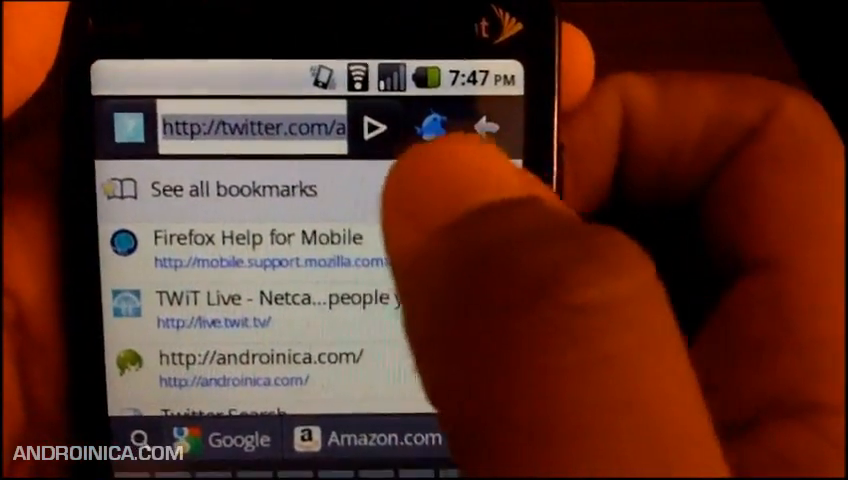
pyautogui.click(250, 128)
pyautogui.write('testing fennec')
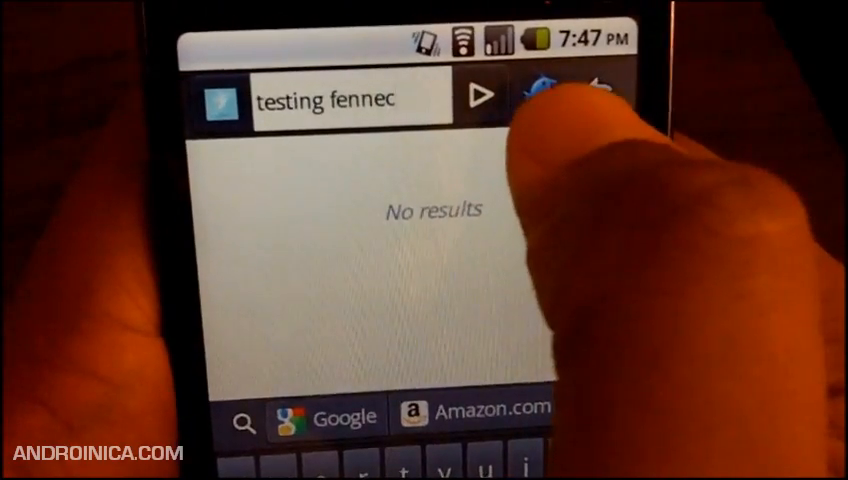
# Send 'testing fennec' to Twitter via TwitterBar and confirm the post
pyautogui.click(552, 92)
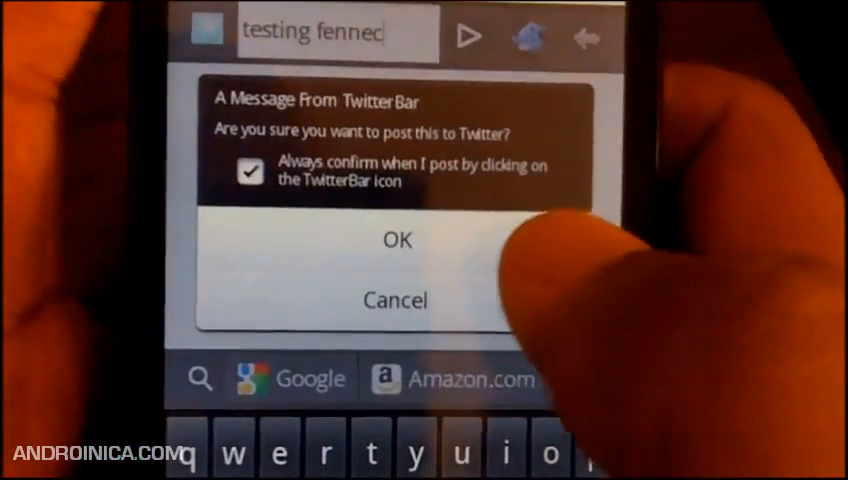
pyautogui.click(396, 240)
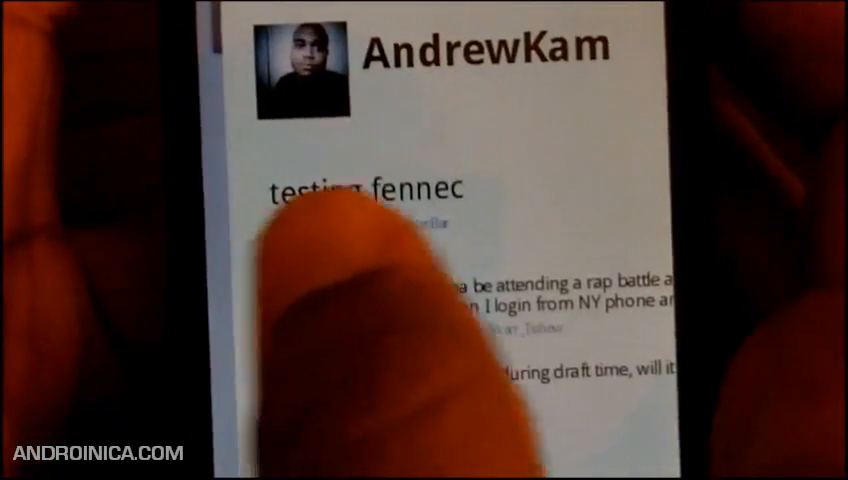
# Scroll the add-ons list back up to the TwitterBar entry
pyautogui.scroll(3)
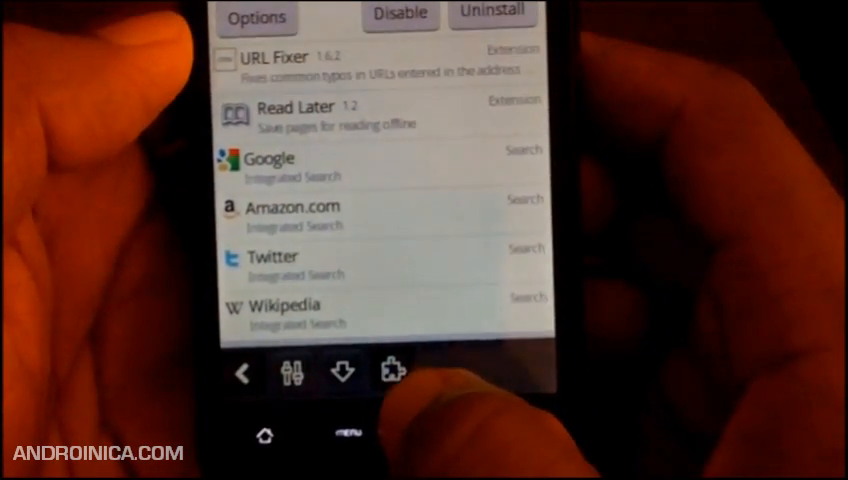
# Scroll the Add-ons list between installed add-ons and the Get Add-ons recommendations
pyautogui.scroll(3)
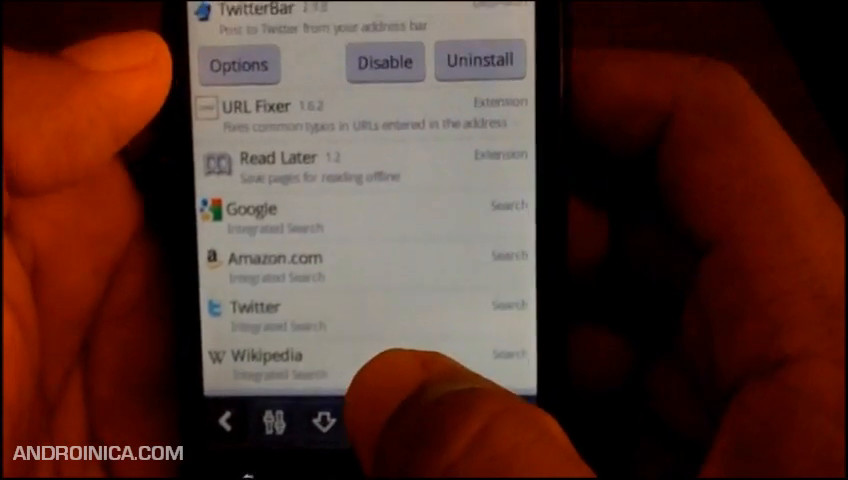
pyautogui.scroll(-3)
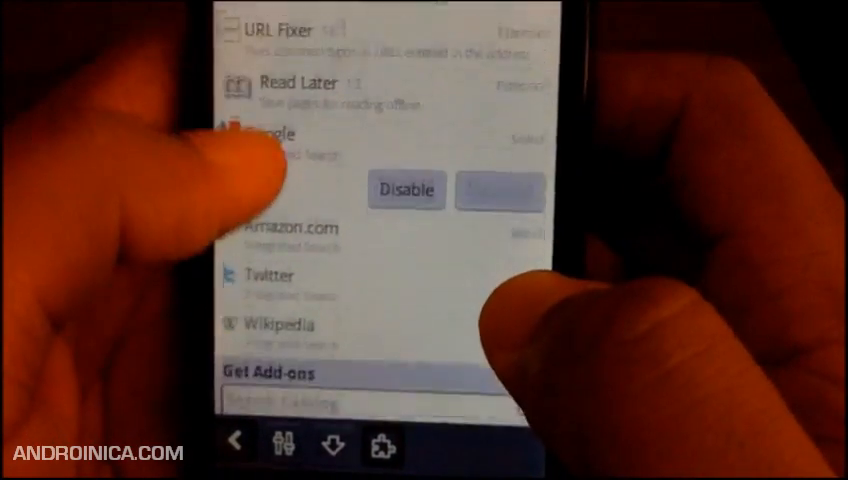
pyautogui.scroll(-3)
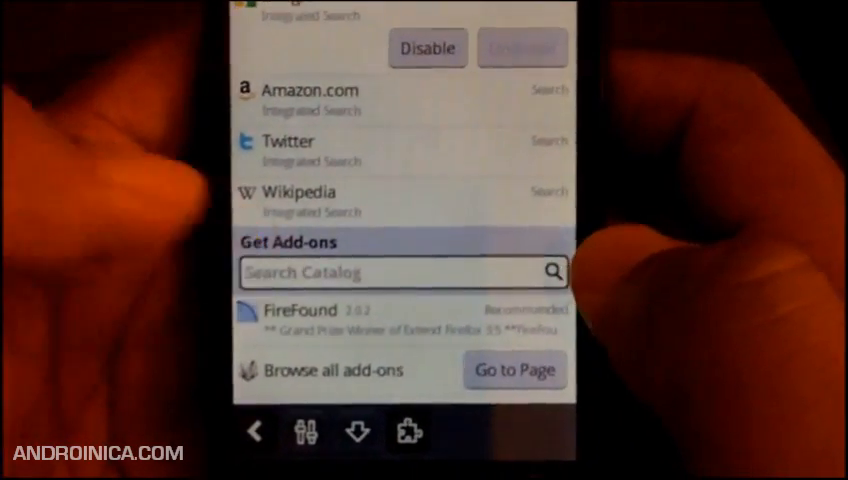
pyautogui.scroll(3)
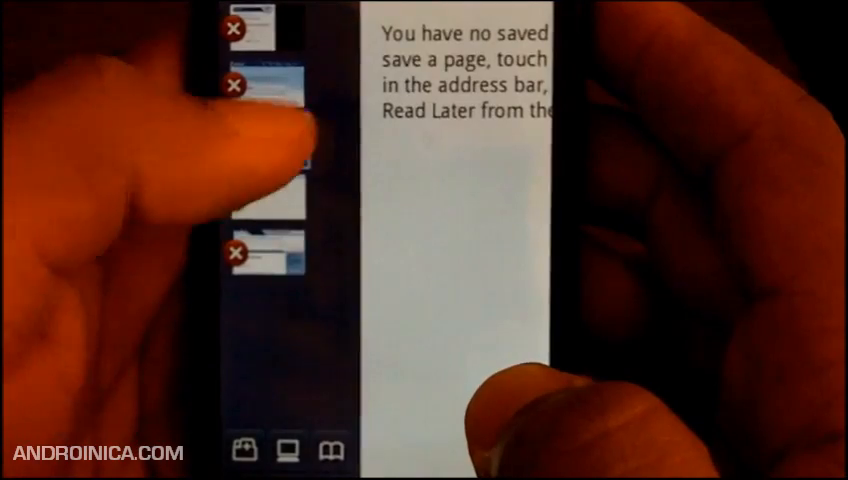
# Switch to the Firefox Help for Mobile tab and load androinica.com from the history list
pyautogui.click(270, 96)
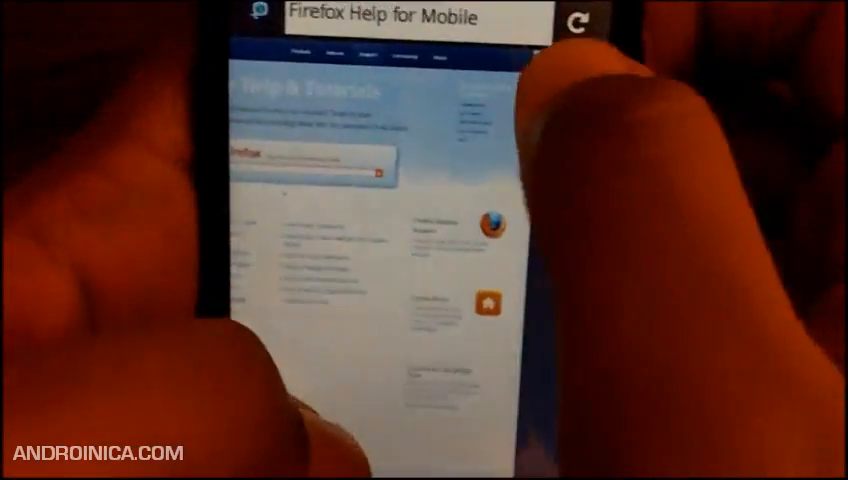
pyautogui.click(588, 88)
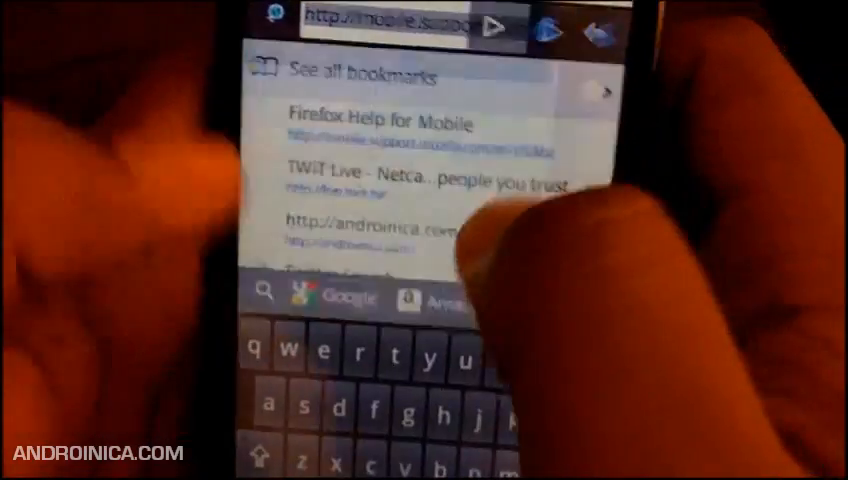
pyautogui.click(390, 224)
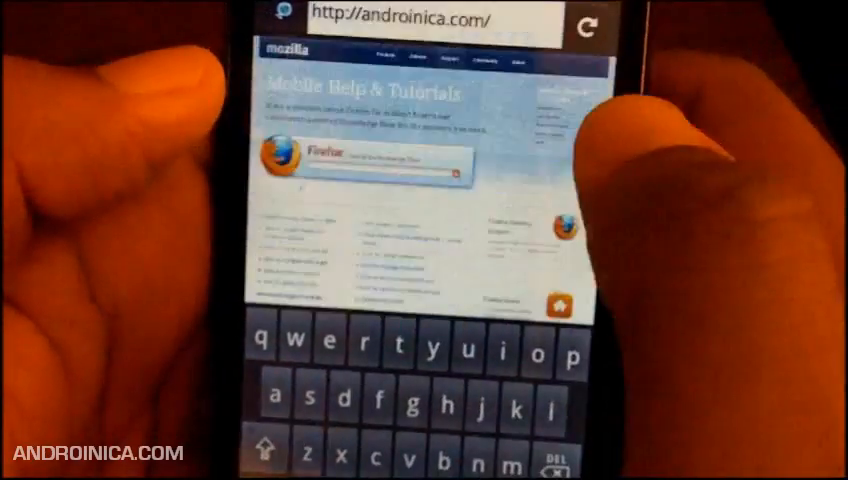